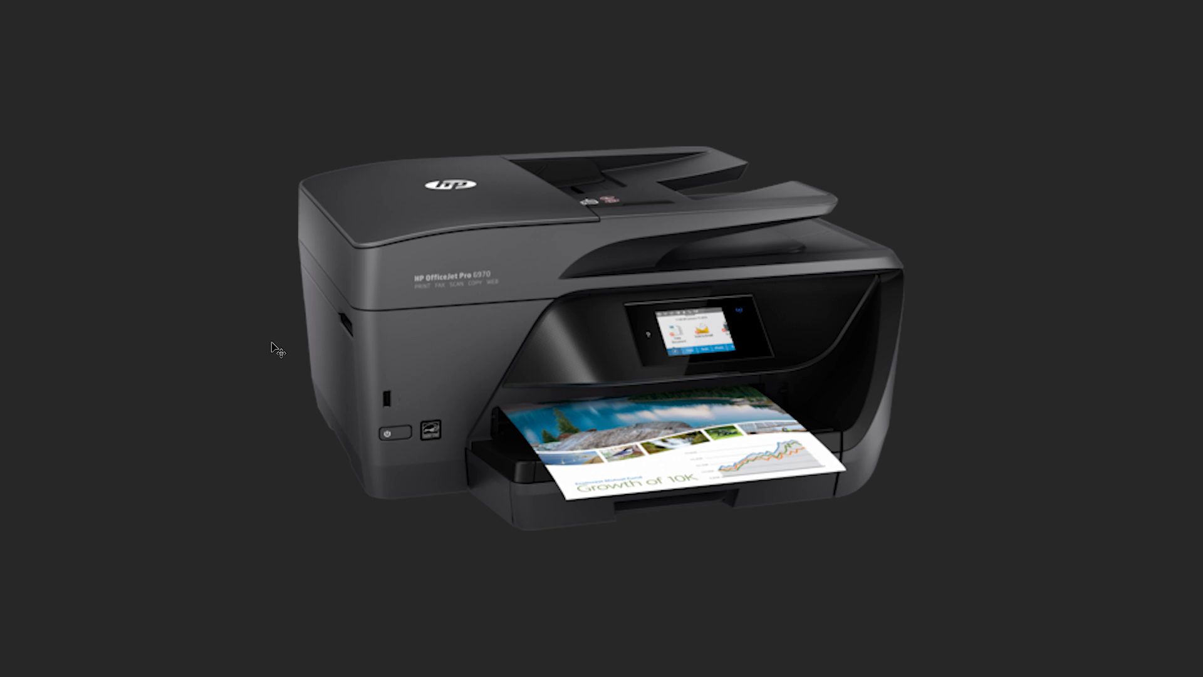
mouse_move(253, 408)
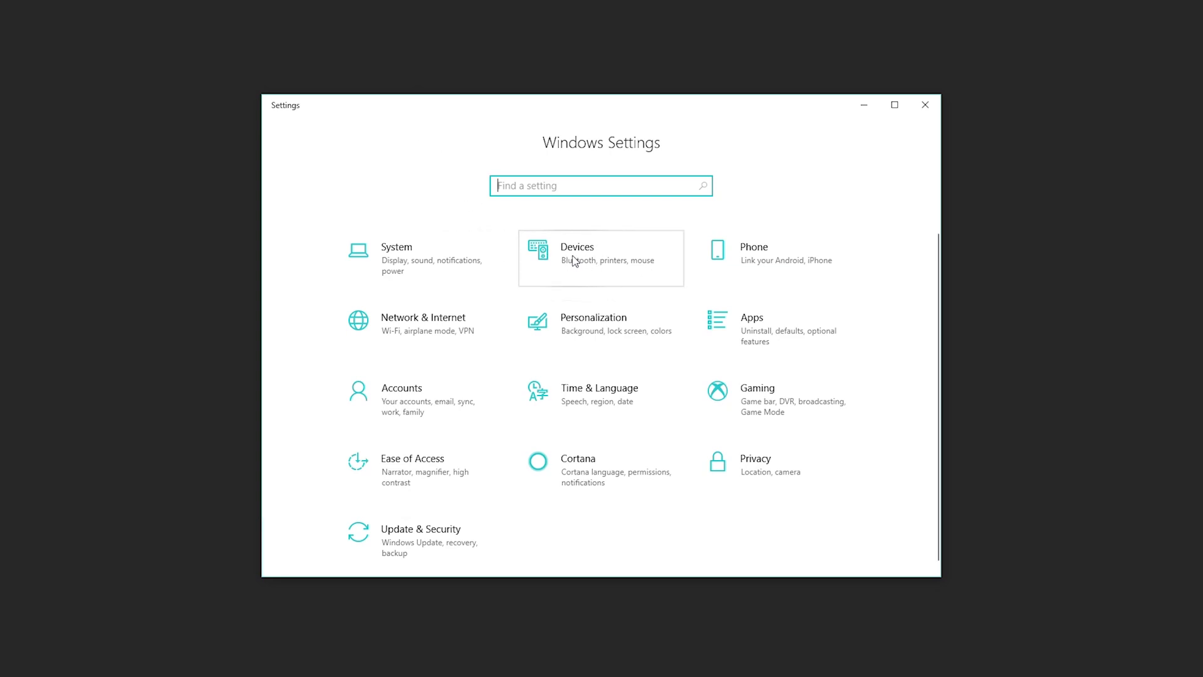
mouse_move(569, 269)
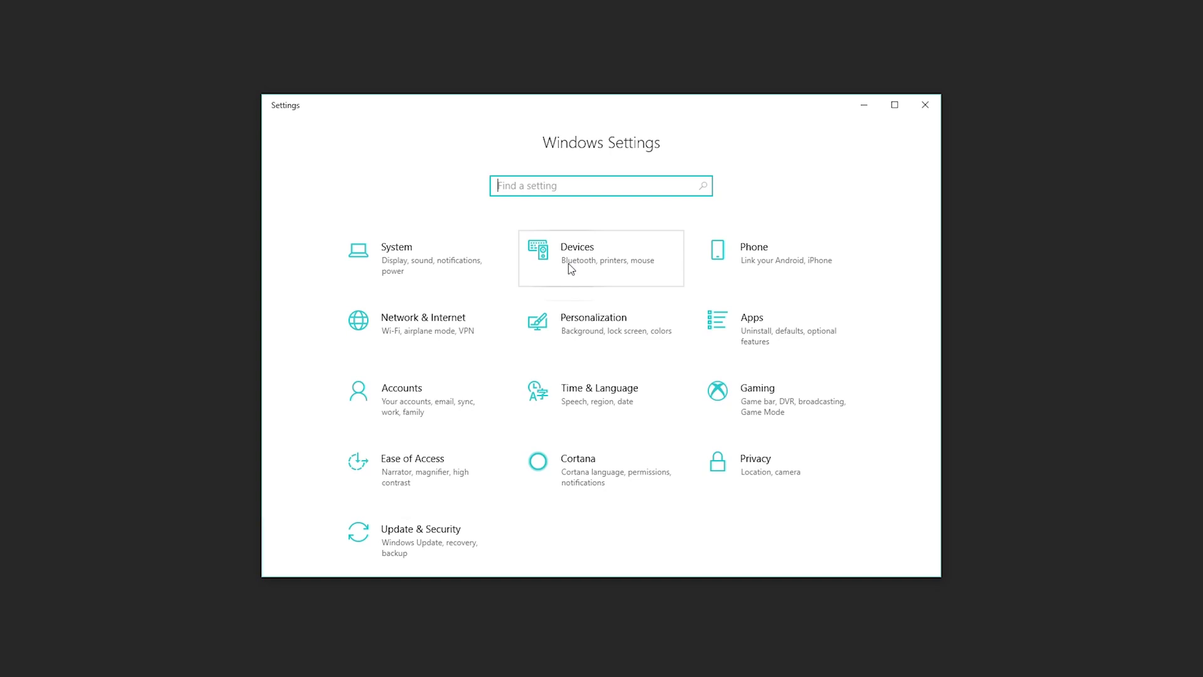
- Go to the Devices section, landing on Bluetooth & other devices
left_click(577, 259)
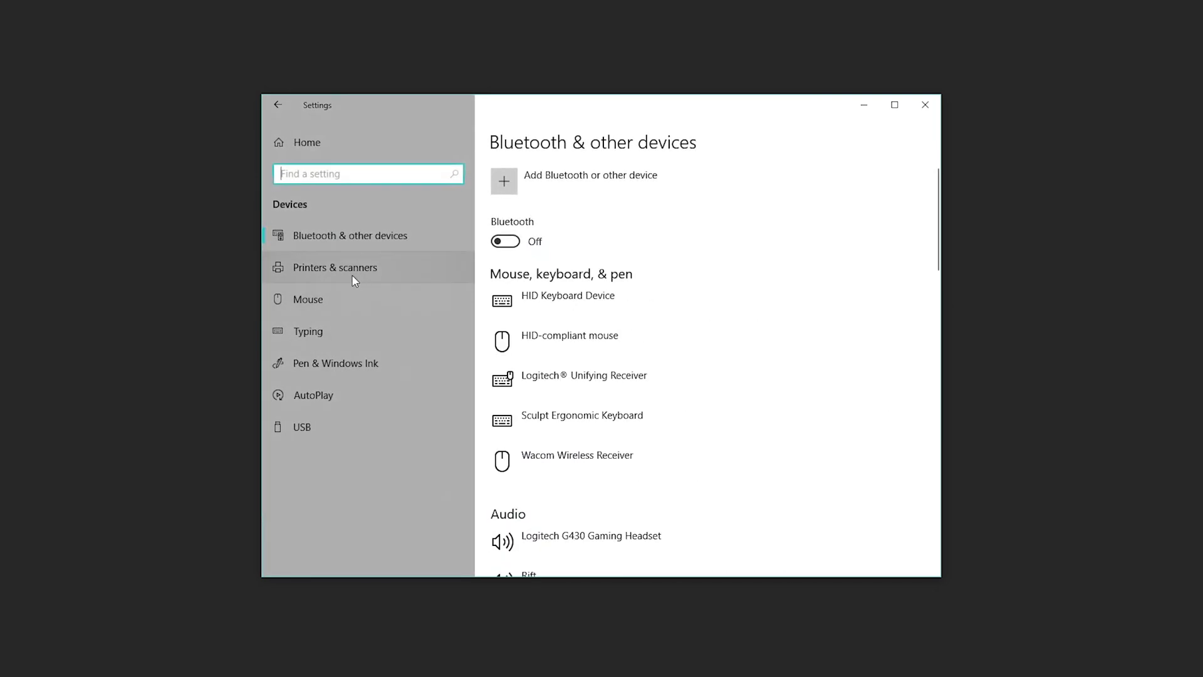
- Switch to Printers & scanners, listing Fax, Foxit Reader PDF Printer and Microsoft virtual printers
left_click(335, 267)
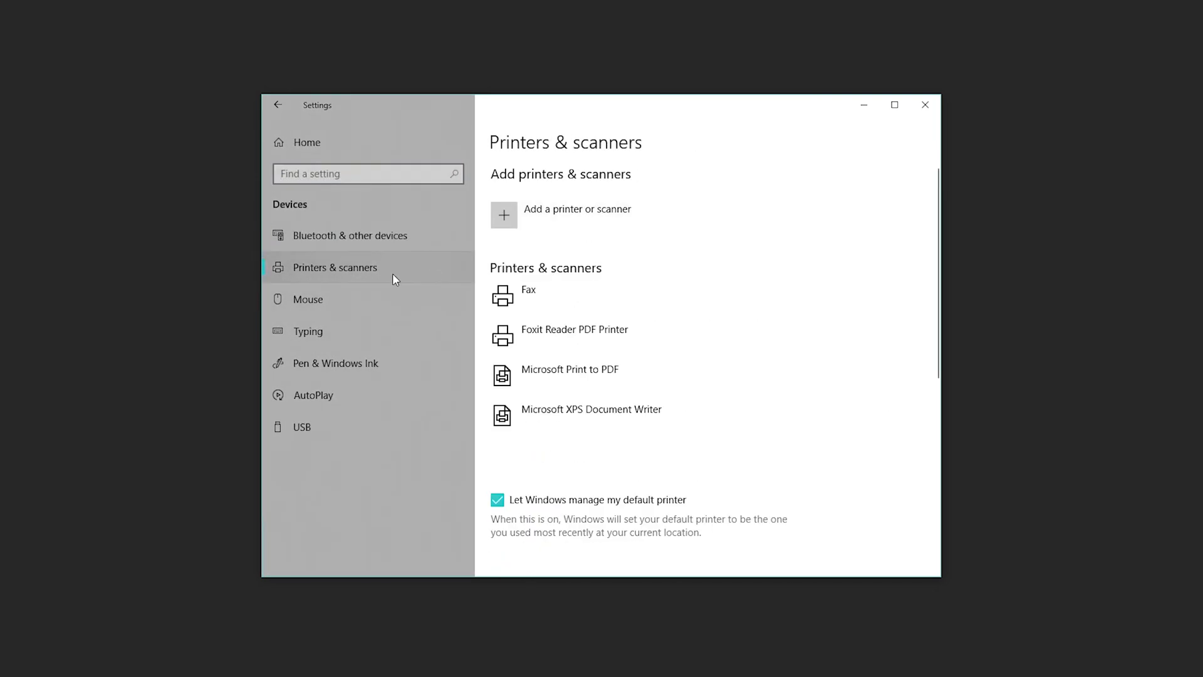
mouse_move(343, 278)
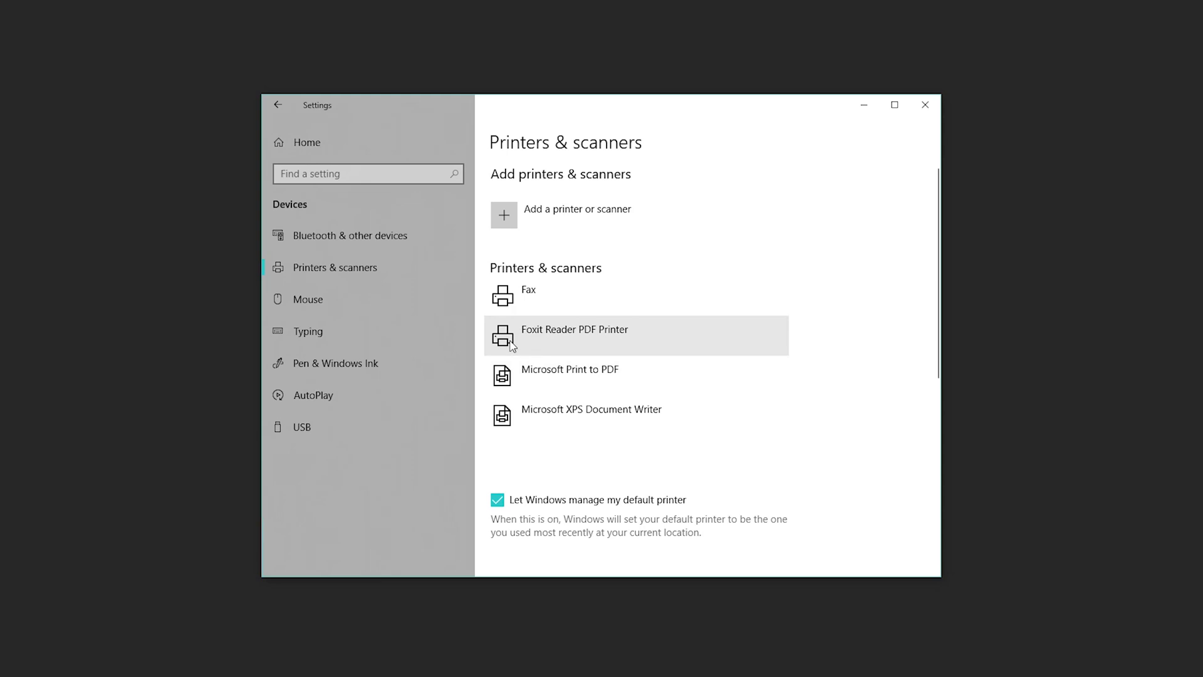
mouse_move(533, 346)
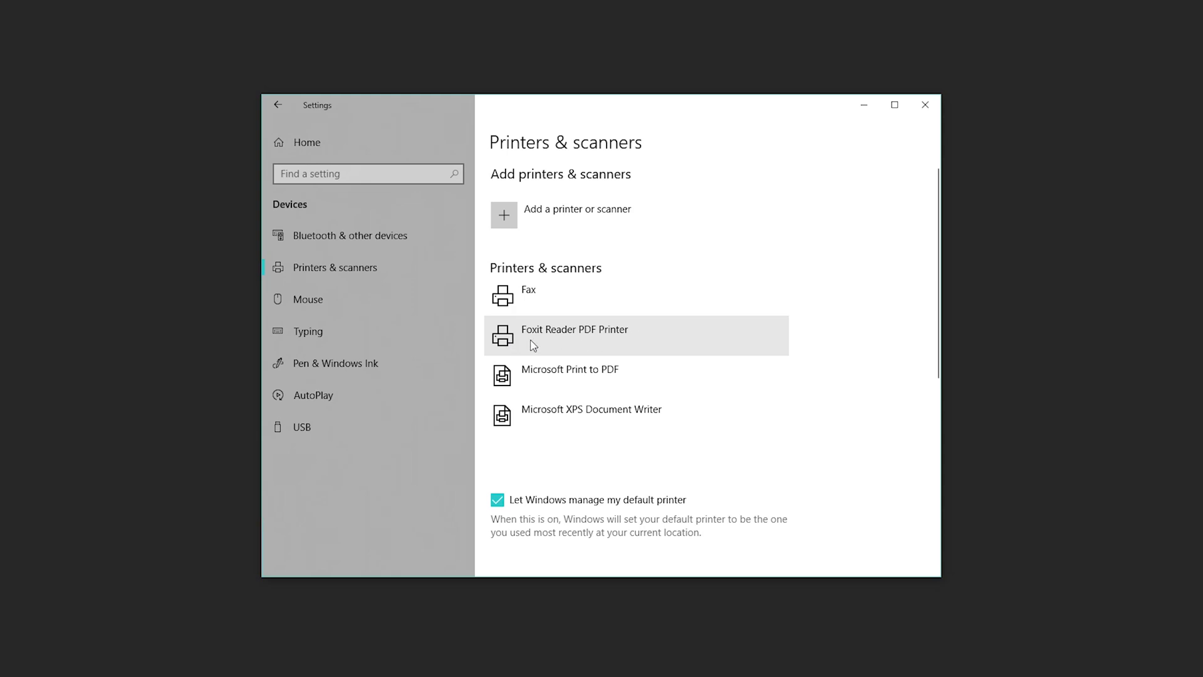
mouse_move(503, 226)
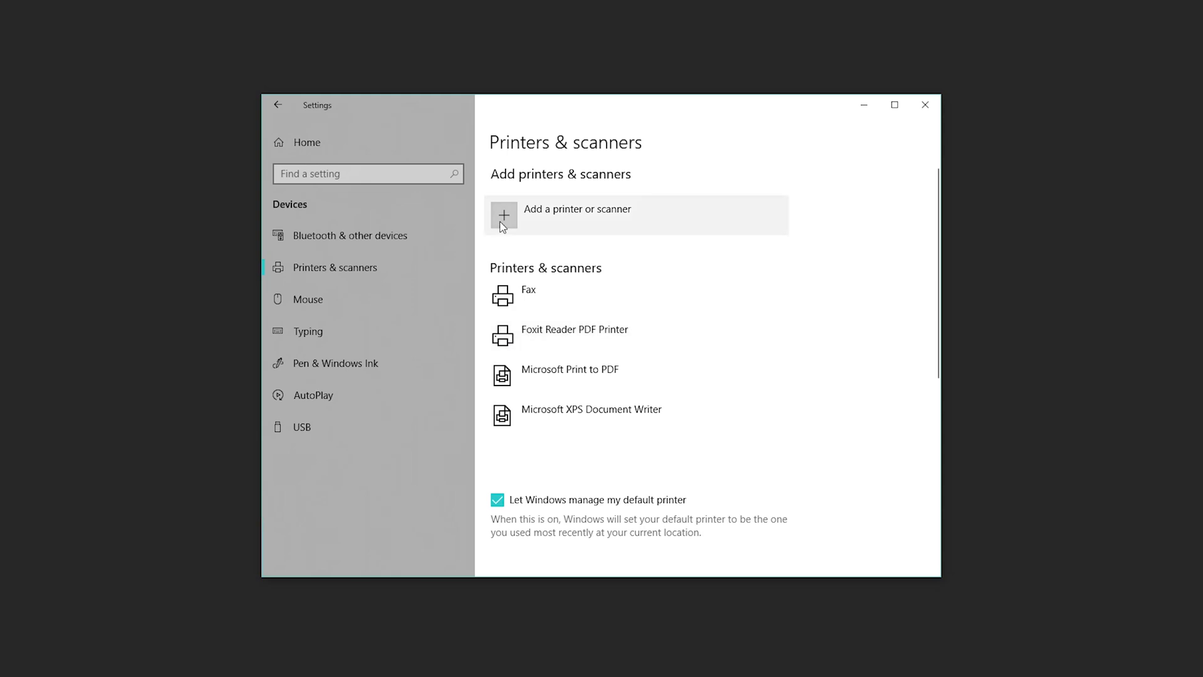
mouse_move(538, 226)
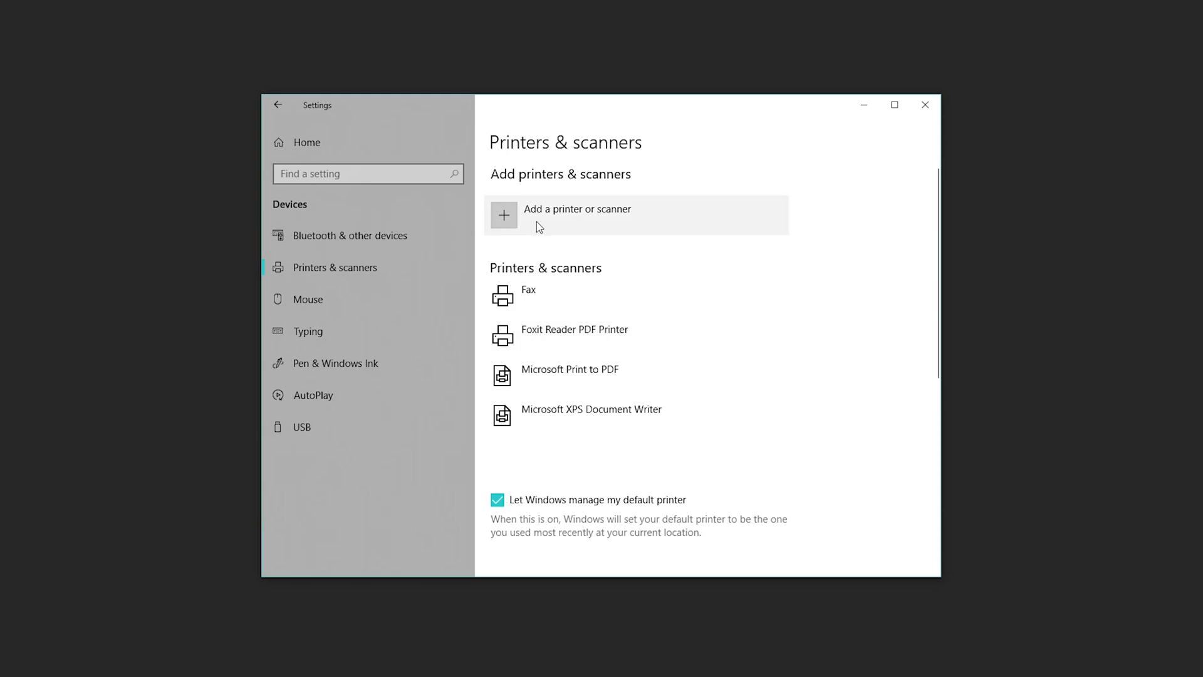
- Add a printer or scanner so the HP Officejet Pro 8600 (HP12D256) is found and listed as Ready
left_click(578, 215)
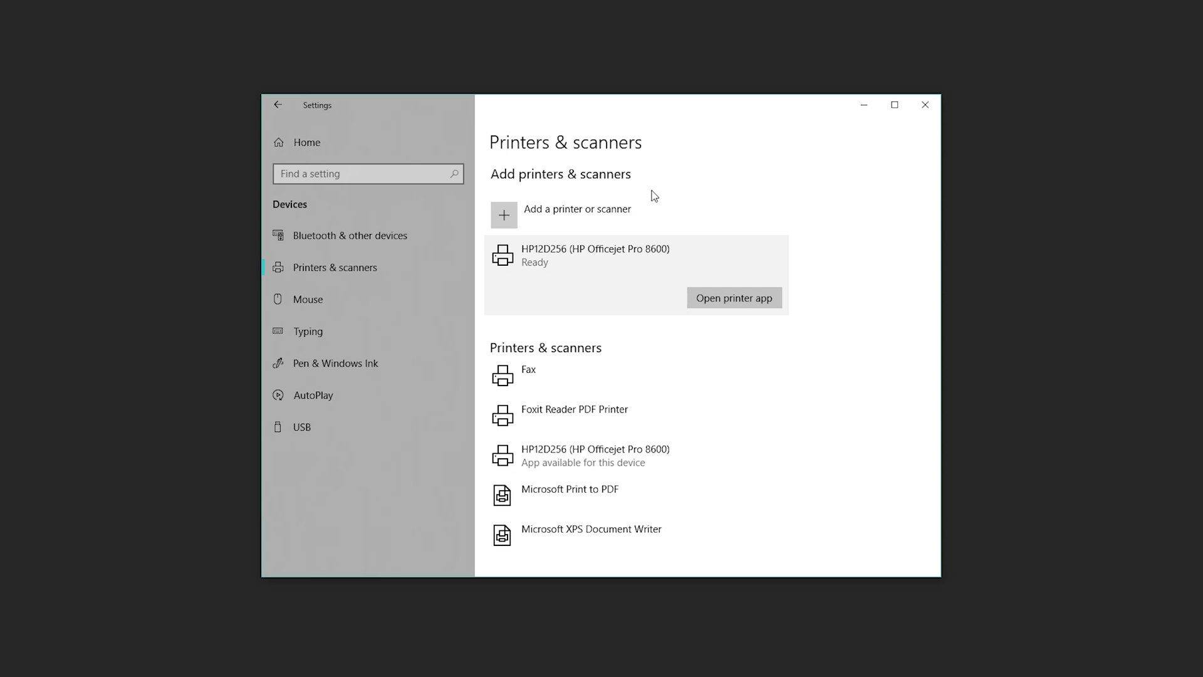
- Select the HP12D256 (HP Officejet Pro 8600) entry and launch its print queue via Open queue
left_click(528, 370)
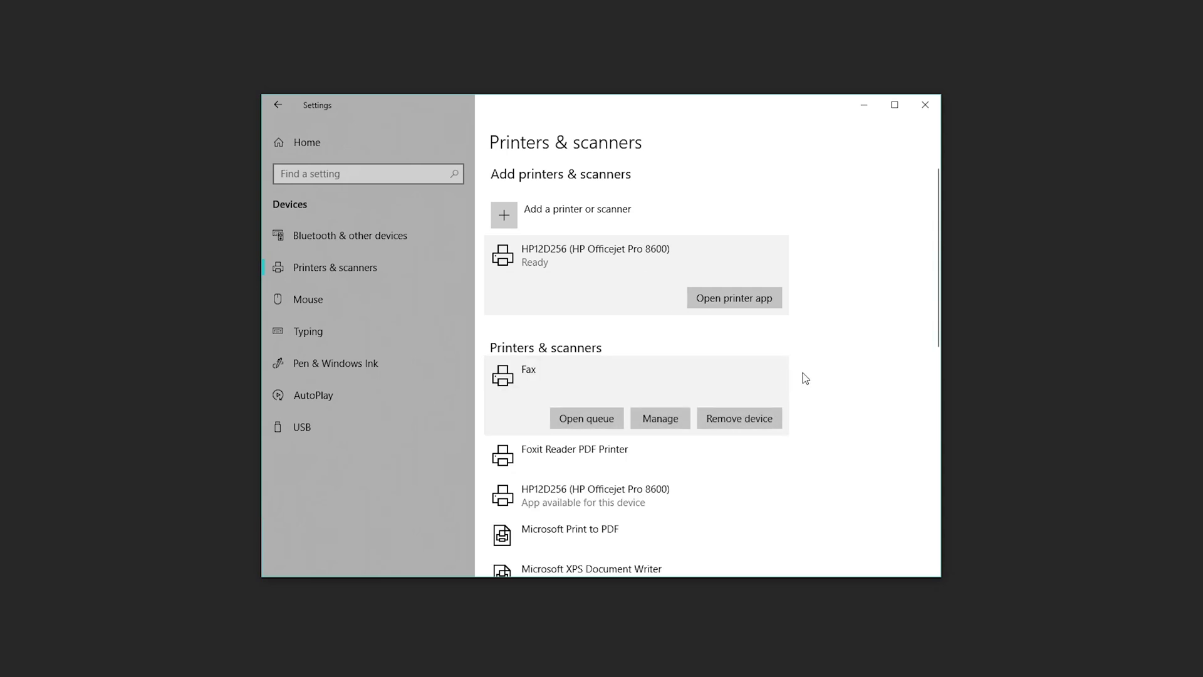
scroll("down", 3)
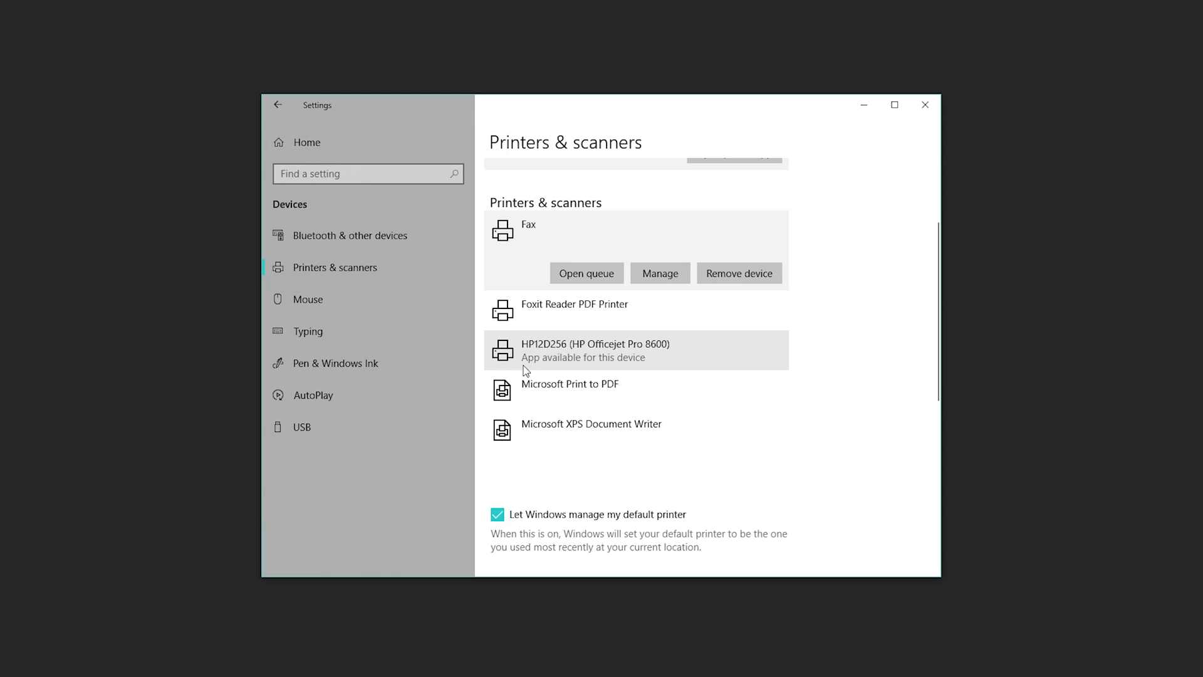
mouse_move(584, 369)
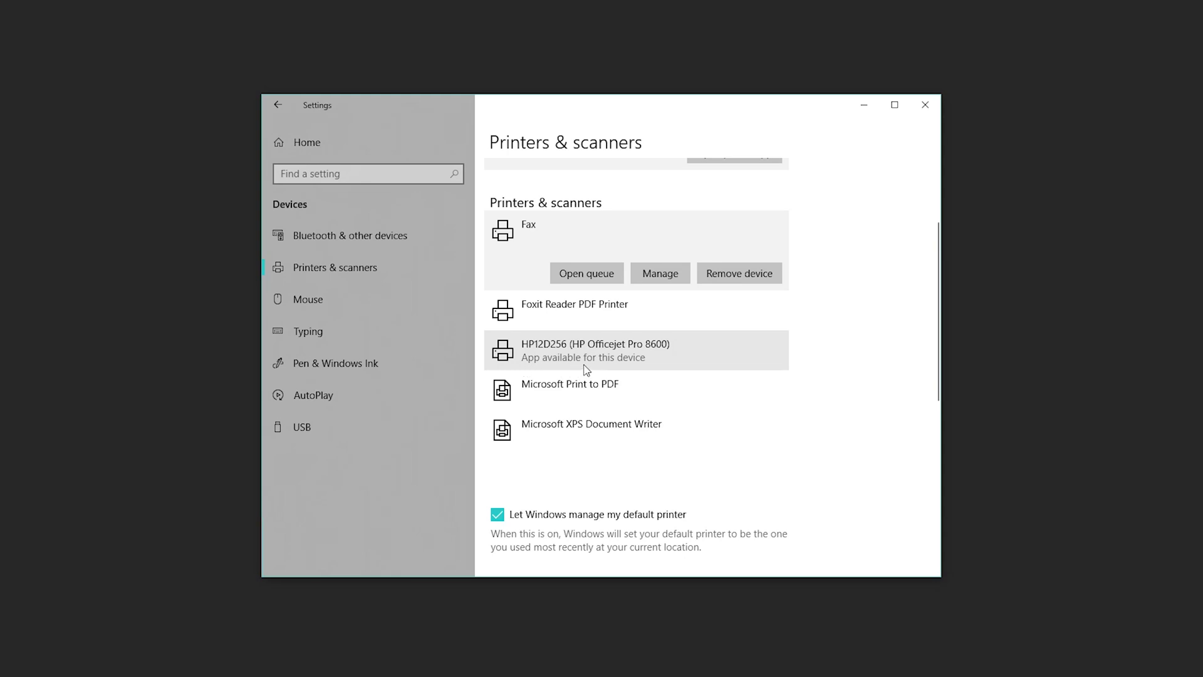
left_click(585, 350)
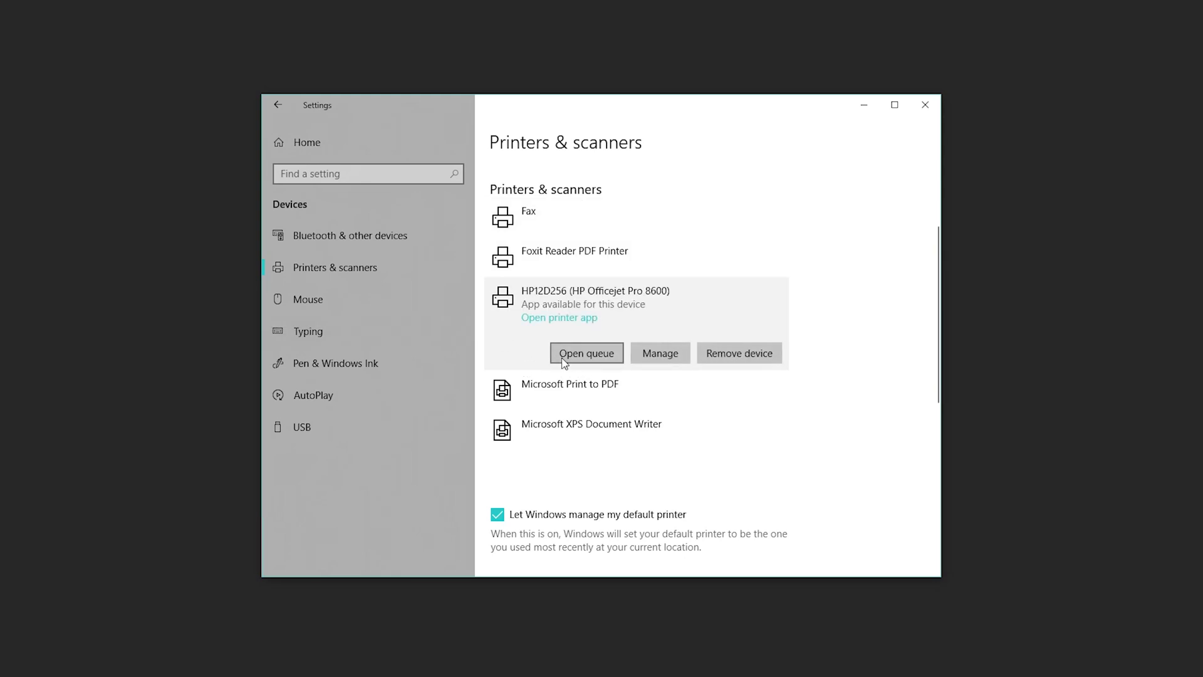
left_click(586, 353)
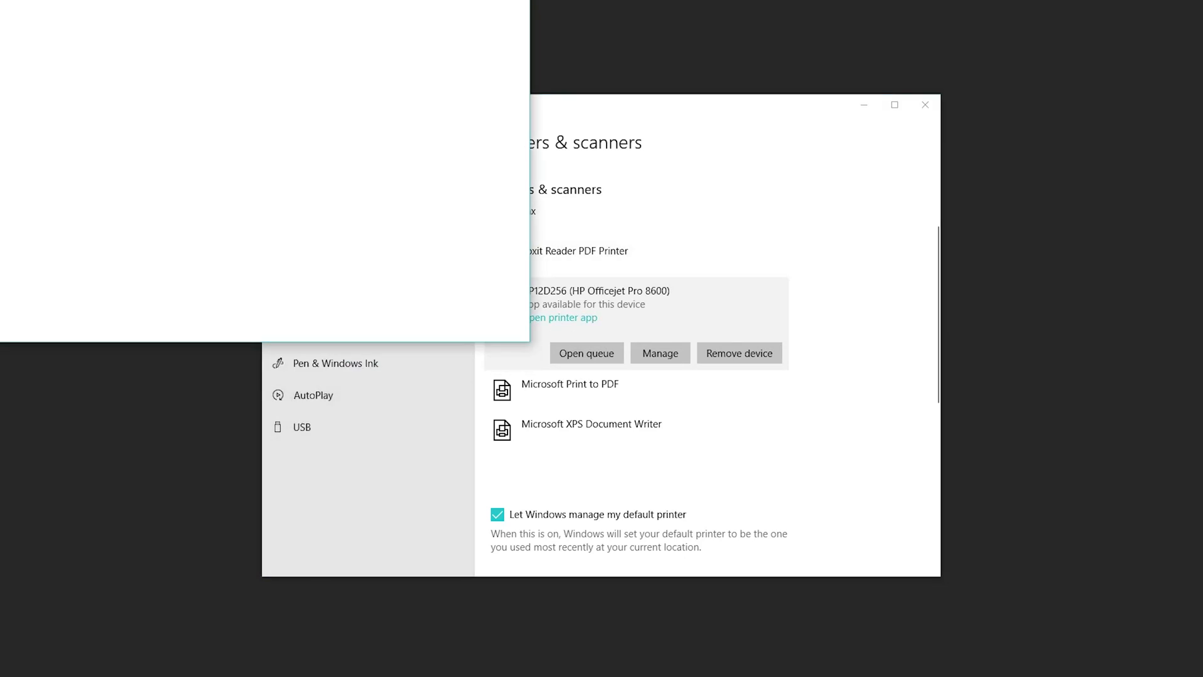